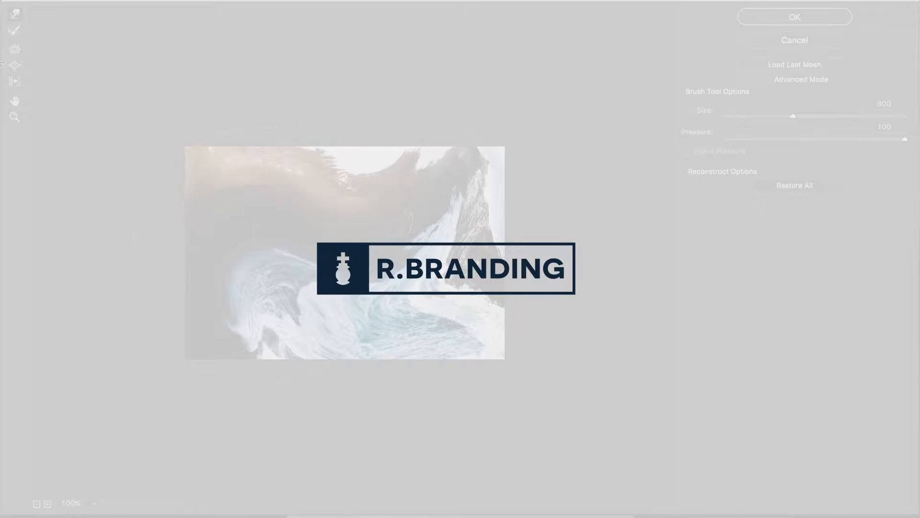
Open the beach photo from the desktop via Finder's Open With > Adobe Photoshop.
{"action": "left_click", "coordinate": [793, 16]}
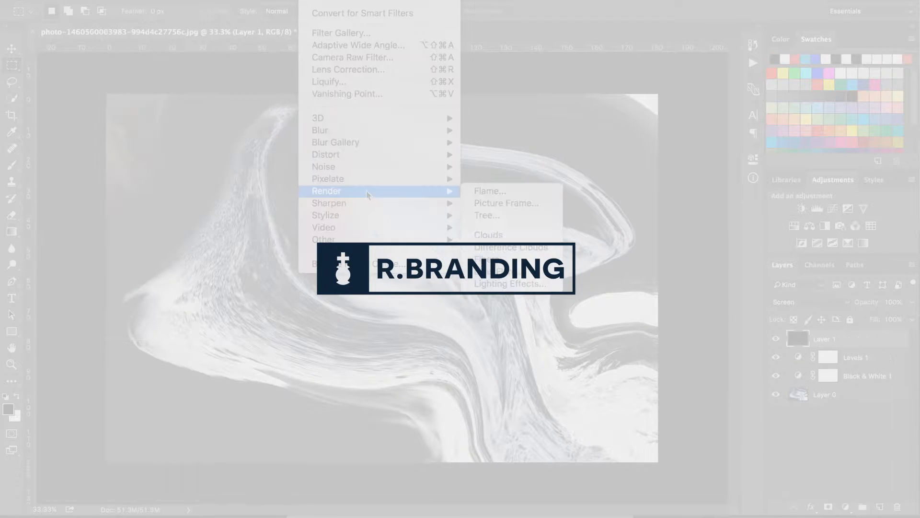
{"action": "left_click", "coordinate": [324, 166]}
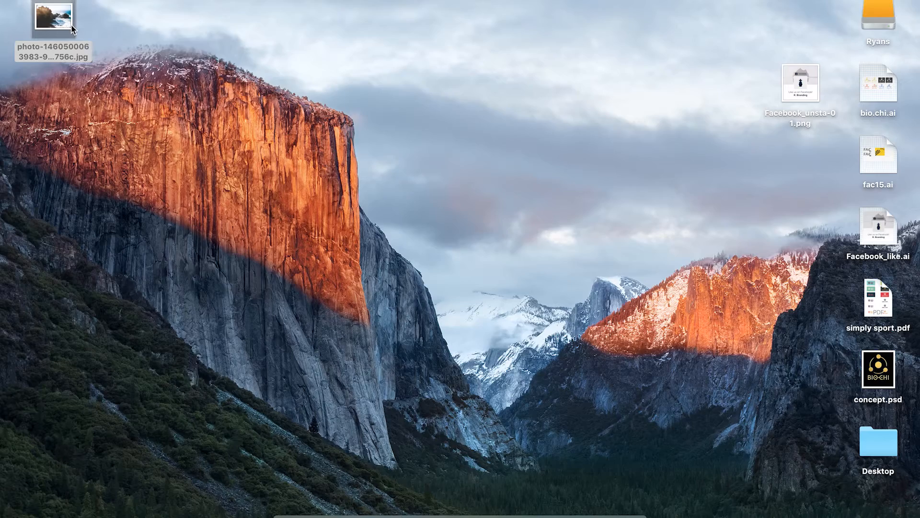
{"action": "right_click", "coordinate": [53, 18]}
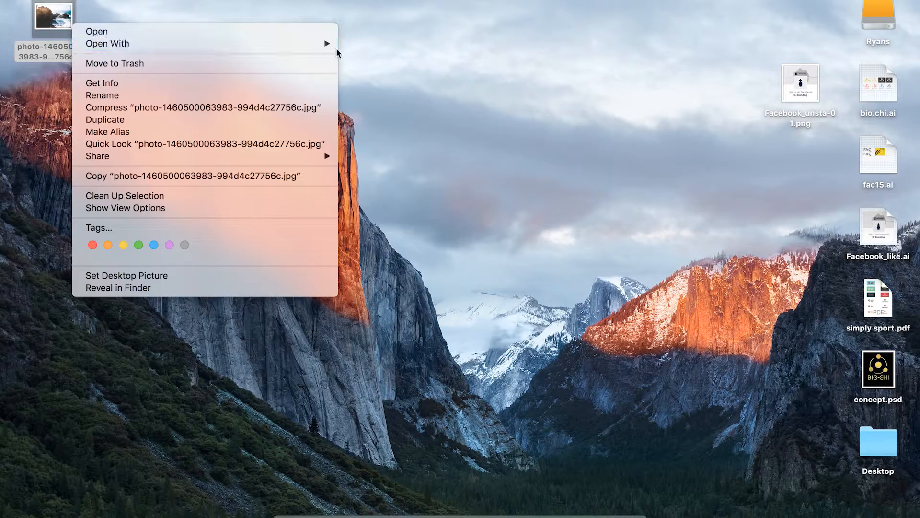
{"action": "left_click", "coordinate": [97, 32]}
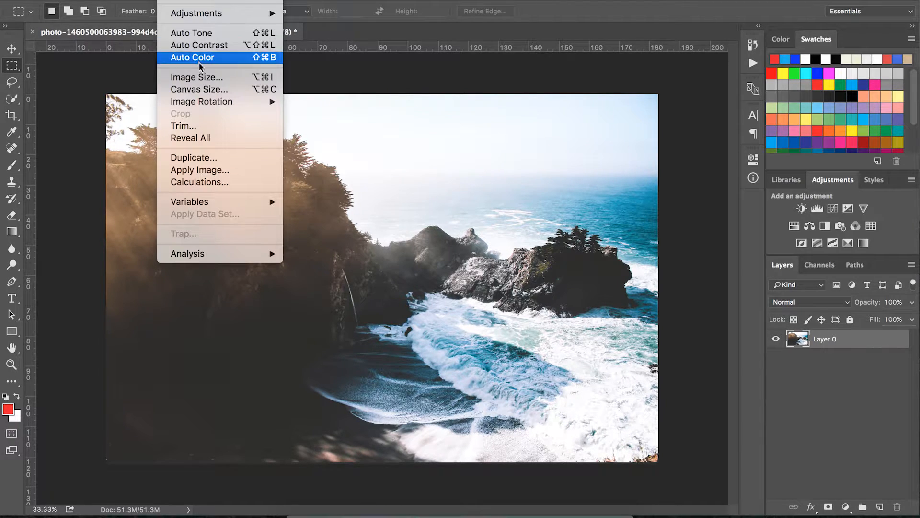
Resize the image to 1000 pixels wide (667 tall) in the Image Size dialog.
{"action": "left_click", "coordinate": [198, 77]}
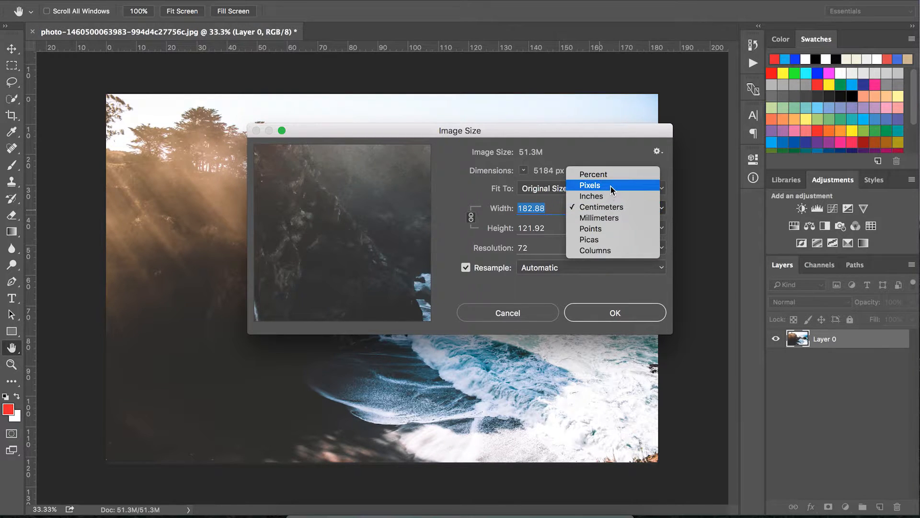
{"action": "left_click", "coordinate": [589, 185]}
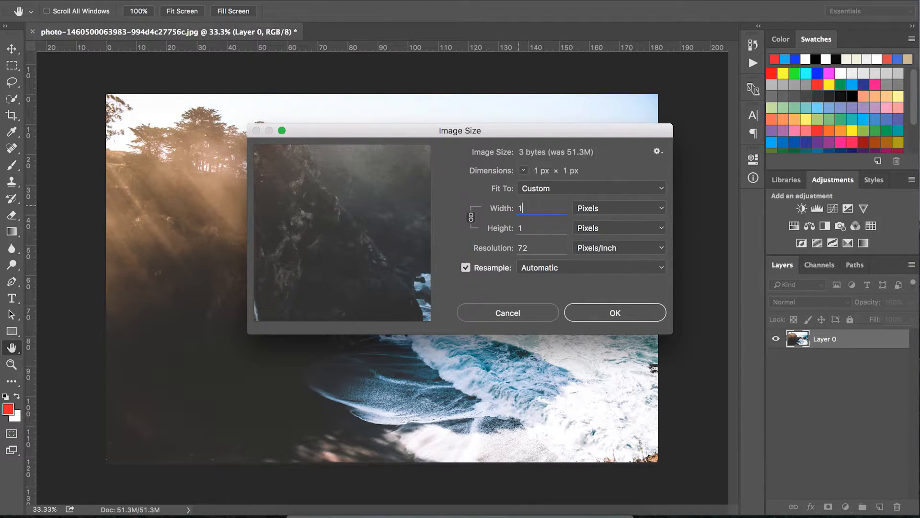
{"action": "type", "text": "000"}
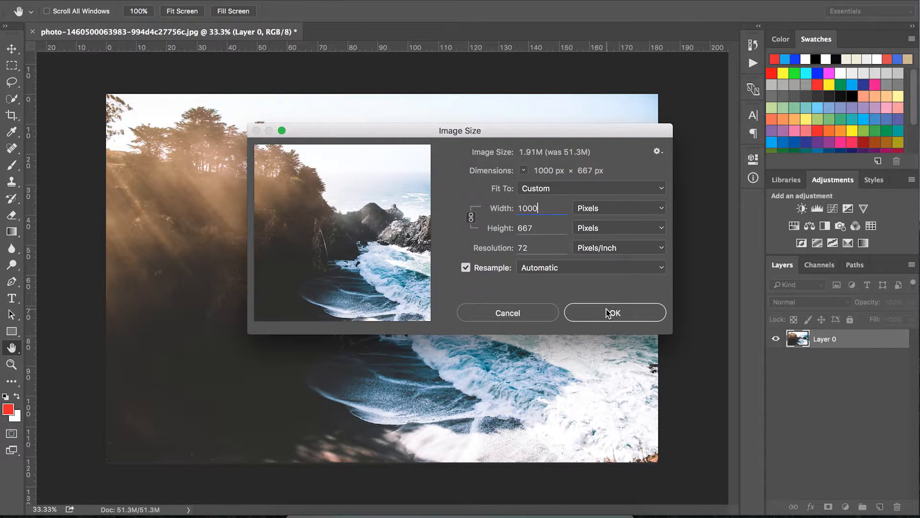
{"action": "left_click", "coordinate": [614, 313]}
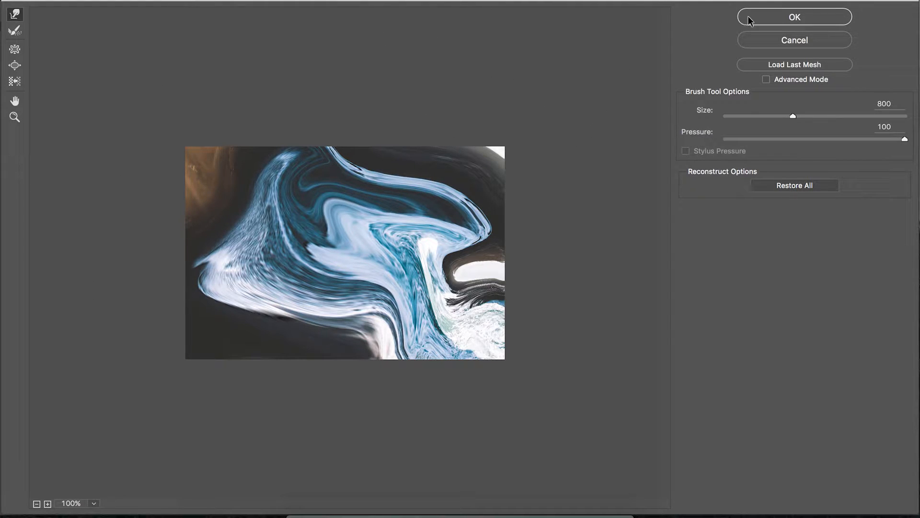
Apply the Liquify swirl, then step backward so it can be reapplied at full resolution.
{"action": "left_click", "coordinate": [794, 16]}
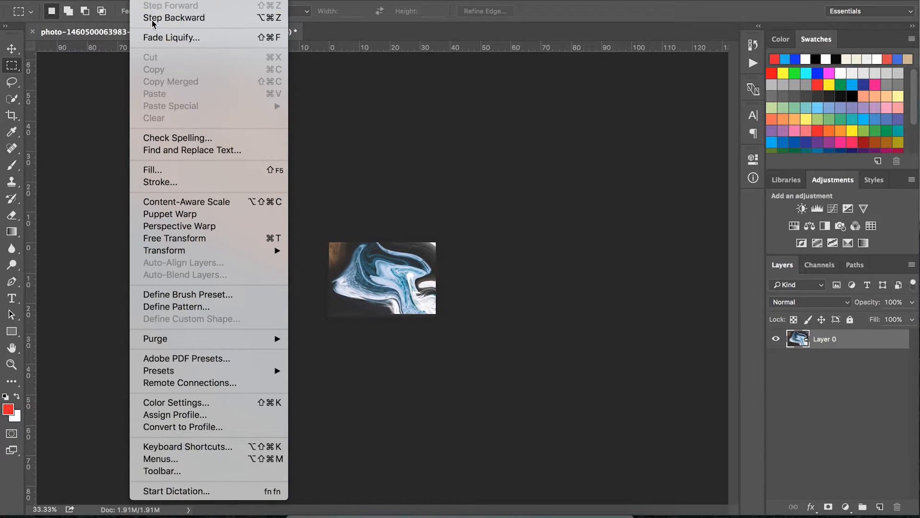
{"action": "left_click", "coordinate": [174, 17]}
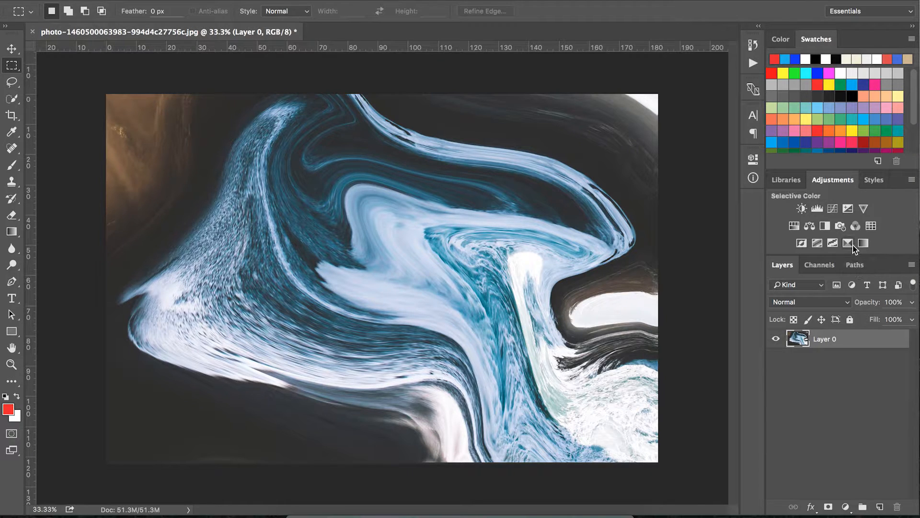
{"action": "mouse_move", "coordinate": [846, 240]}
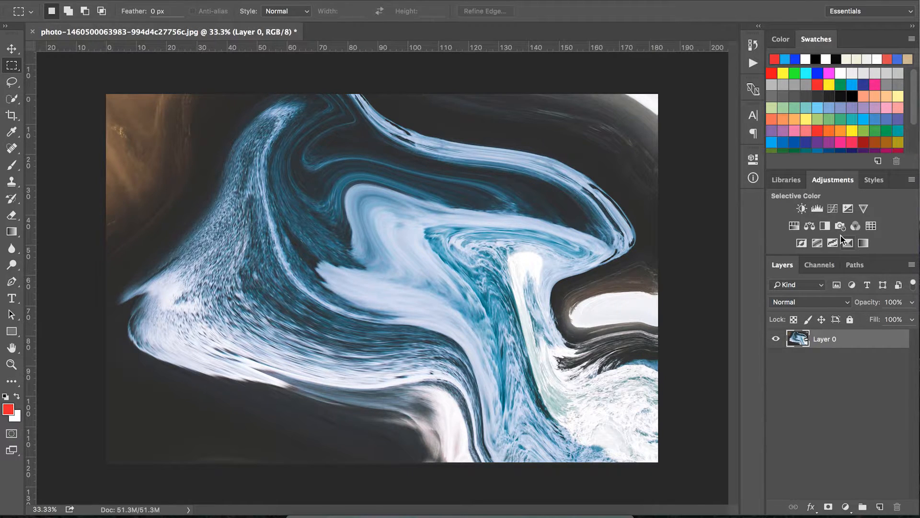
Add a Black & White adjustment layer at 80% opacity over the swirled photo.
{"action": "left_click", "coordinate": [825, 225]}
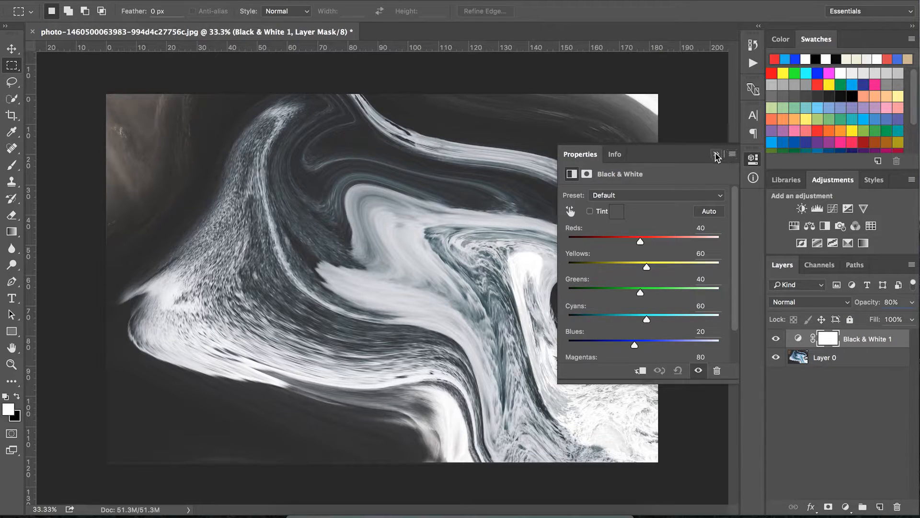
{"action": "left_click", "coordinate": [716, 155]}
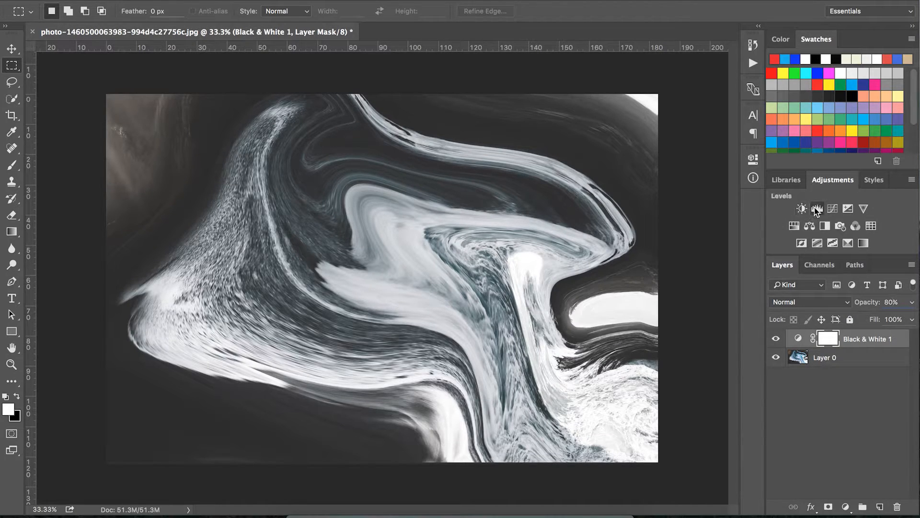
Add a Levels adjustment layer to boost the contrast of the grey swirls.
{"action": "left_click", "coordinate": [817, 209]}
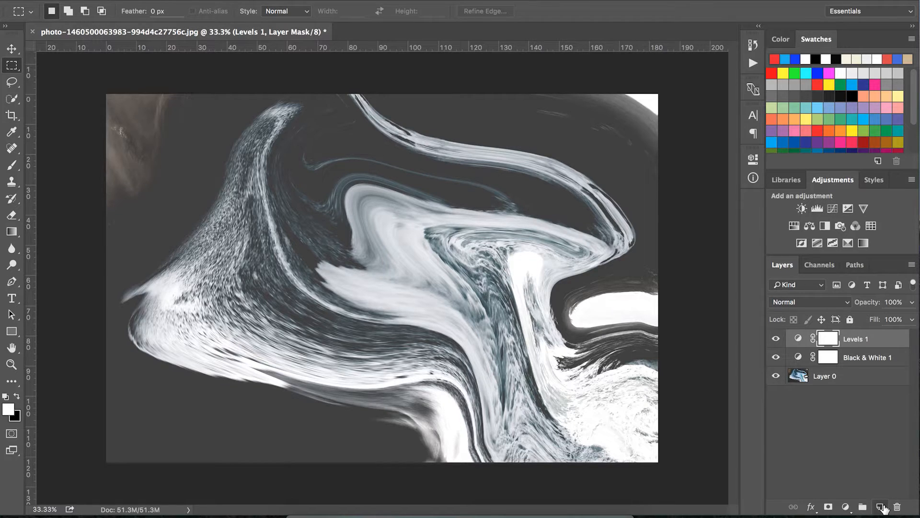
Create a black-filled layer and blend it in Multiply, then Screen mode.
{"action": "left_click", "coordinate": [880, 506]}
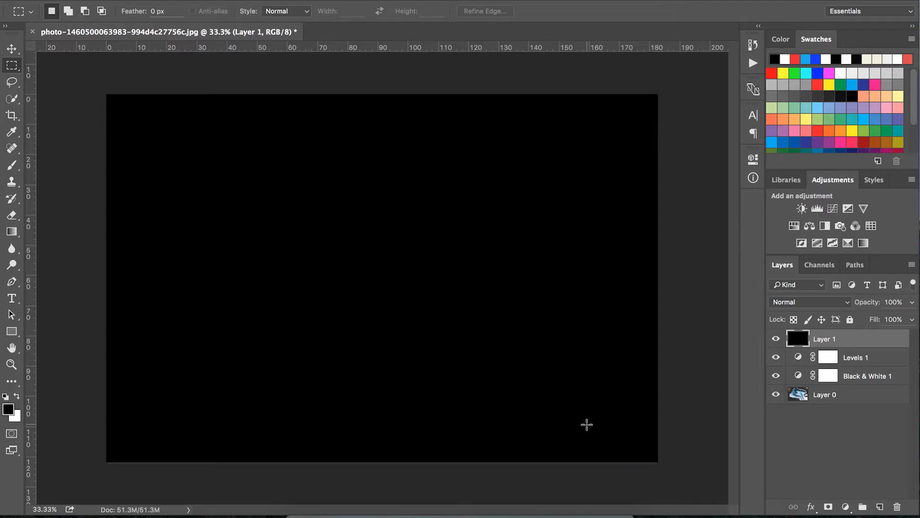
{"action": "left_click", "coordinate": [809, 302]}
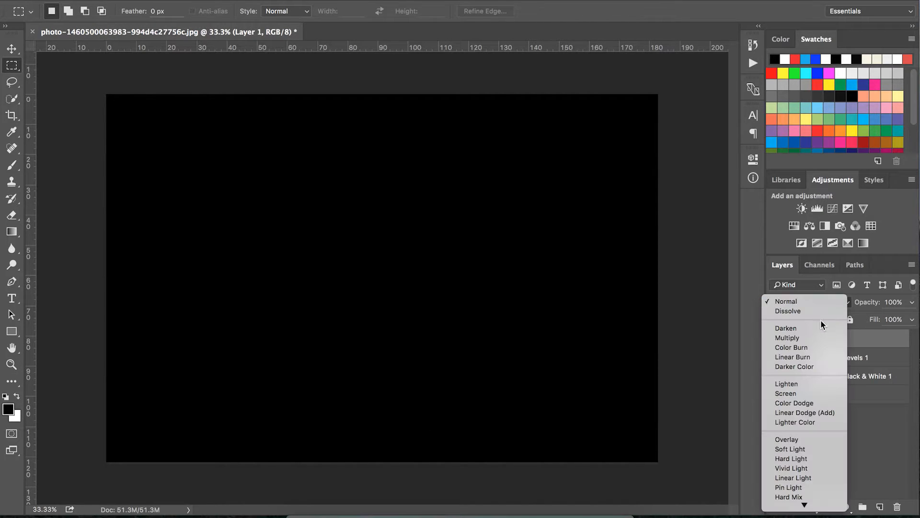
{"action": "left_click", "coordinate": [787, 338]}
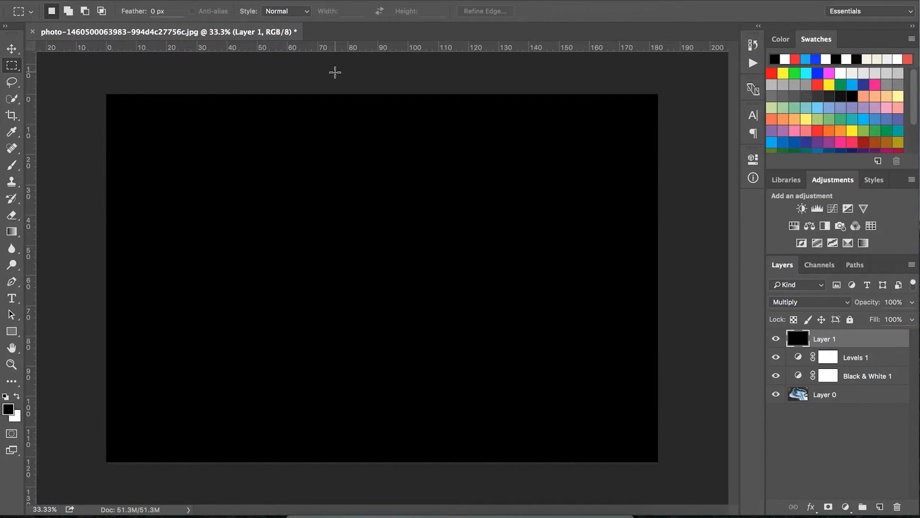
{"action": "left_click", "coordinate": [809, 302]}
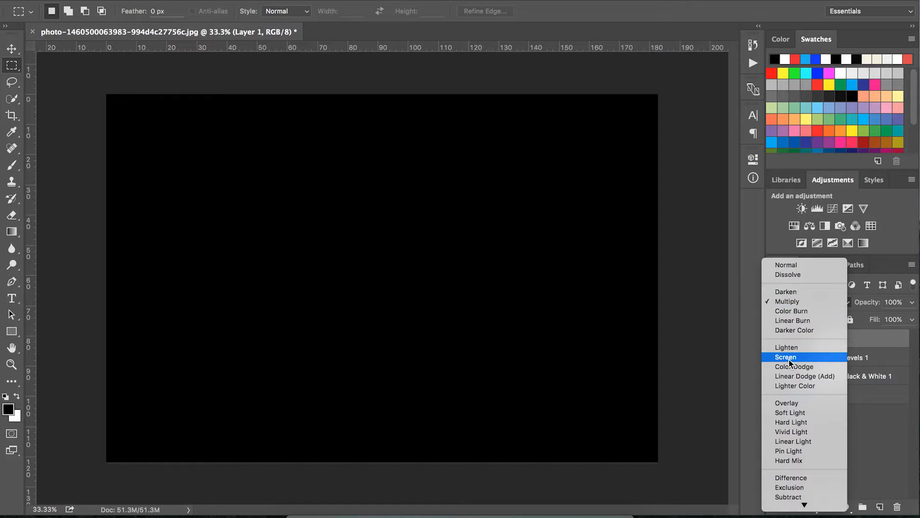
{"action": "left_click", "coordinate": [785, 357]}
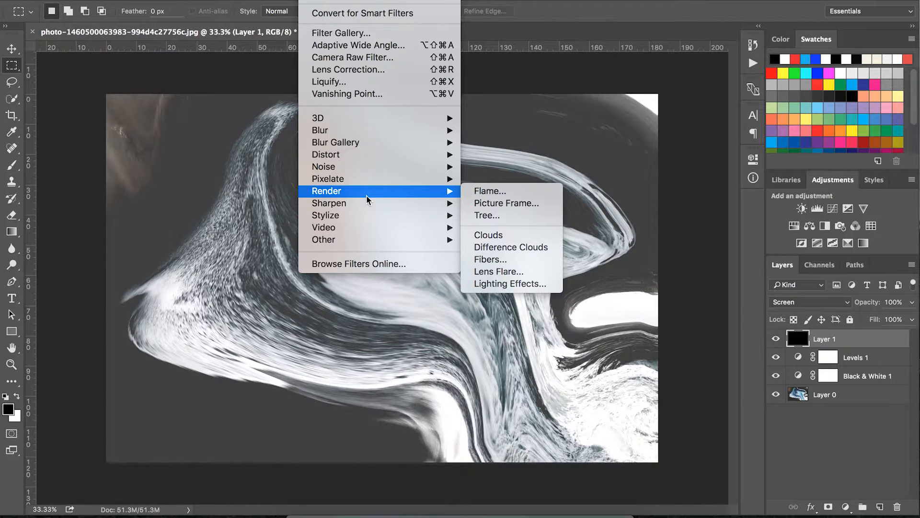
{"action": "mouse_move", "coordinate": [323, 166]}
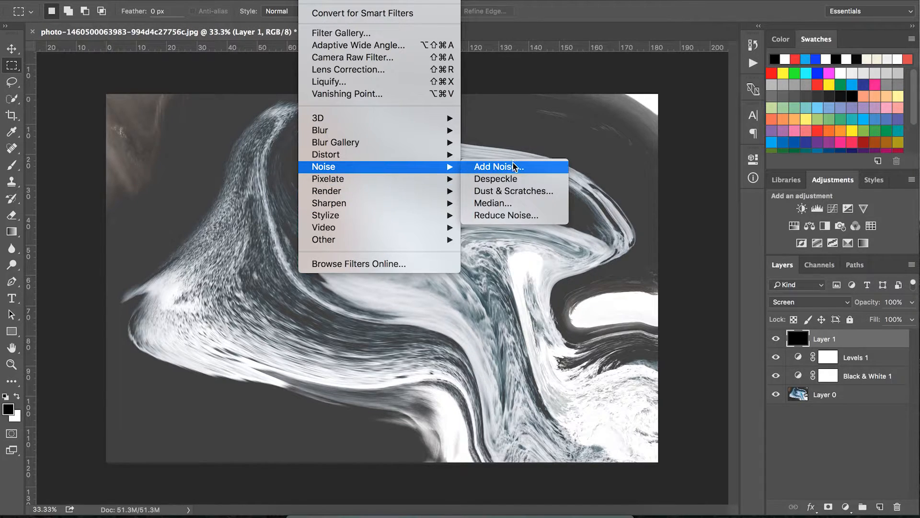
Add 10% monochromatic Gaussian noise to the black Screen layer.
{"action": "left_click", "coordinate": [499, 166]}
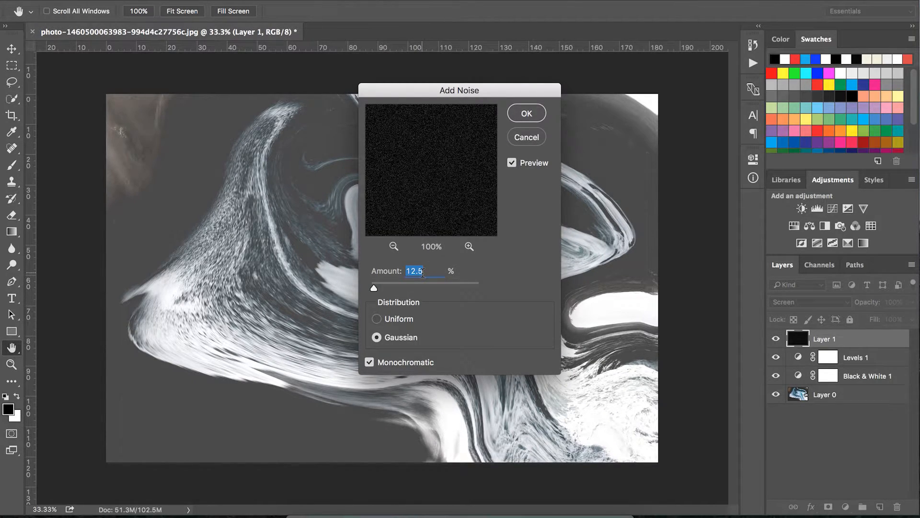
{"action": "type", "text": "5"}
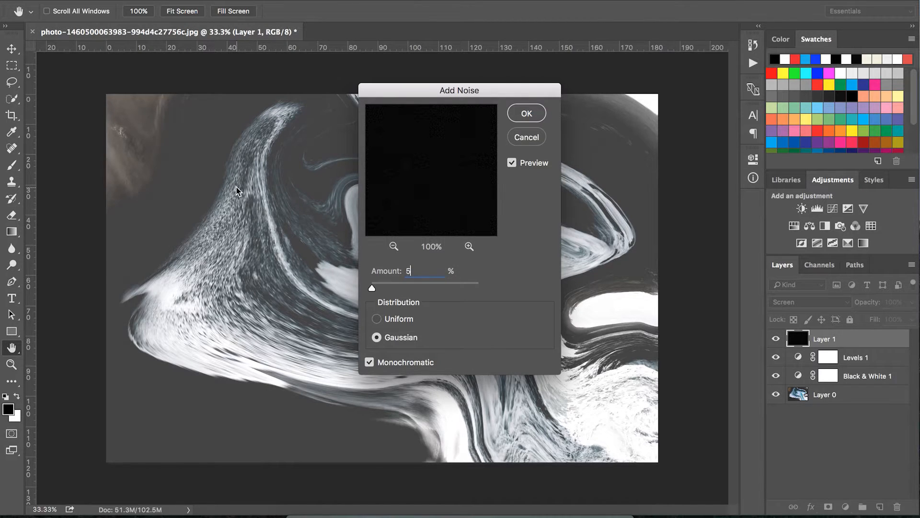
{"action": "triple_click", "coordinate": [408, 270]}
{"action": "type", "text": "10"}
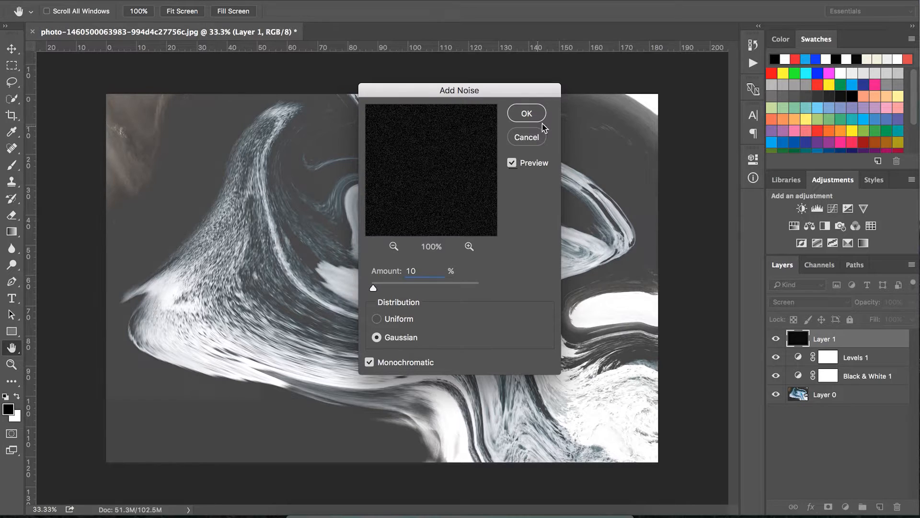
{"action": "left_click", "coordinate": [526, 113]}
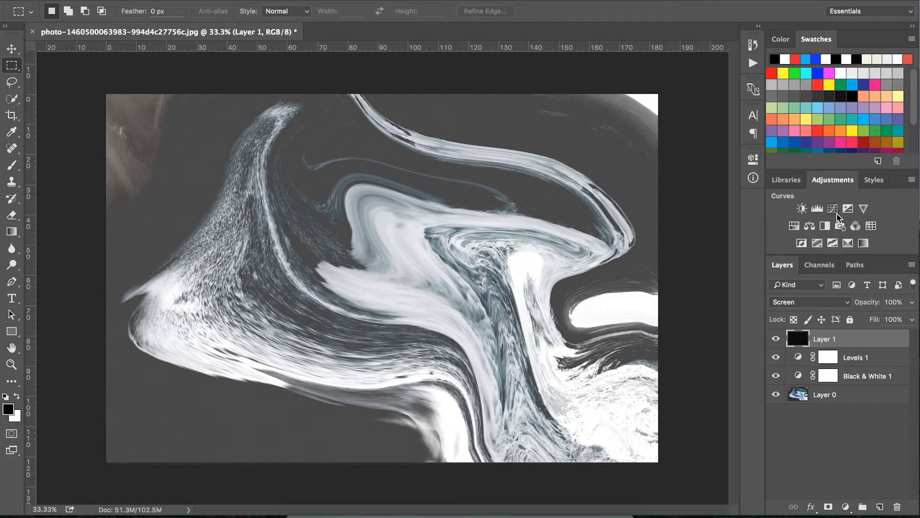
Add a Curves adjustment and reshape the Blue and Green channel curves toward a cool tint.
{"action": "left_click", "coordinate": [801, 208]}
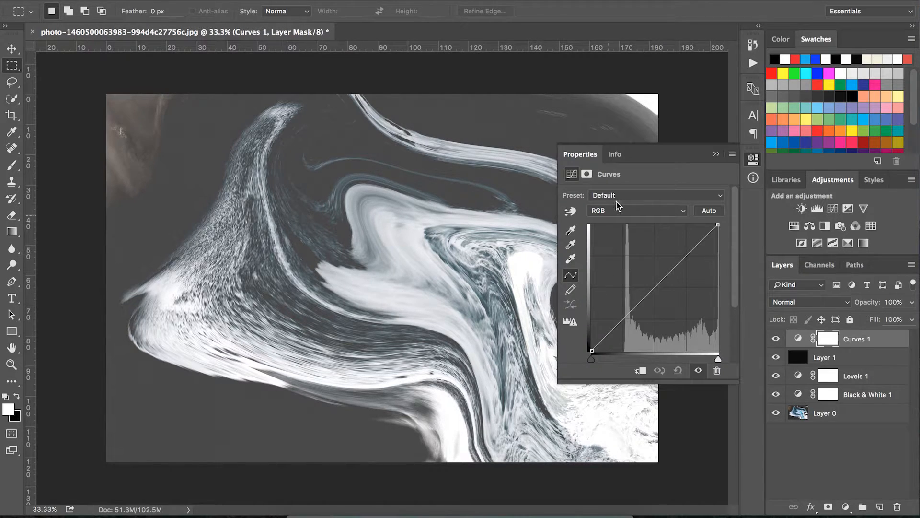
{"action": "left_click", "coordinate": [637, 210]}
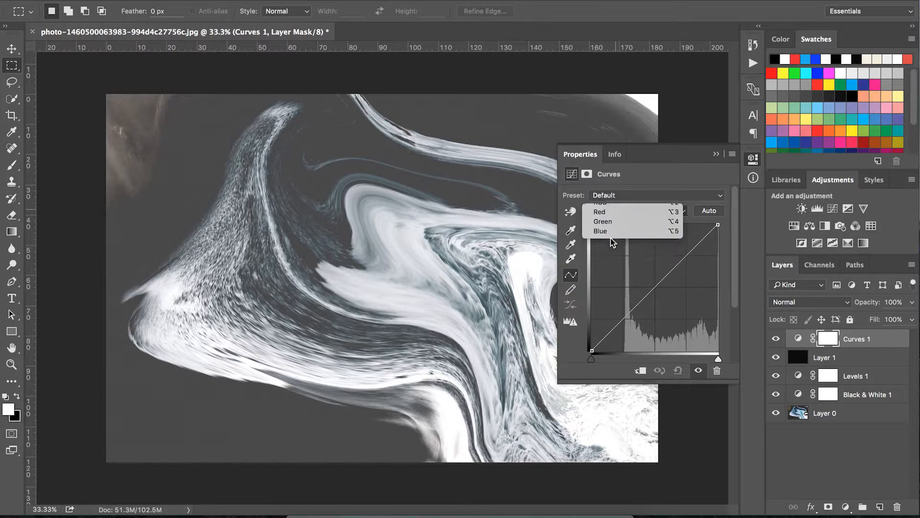
{"action": "left_click", "coordinate": [600, 230]}
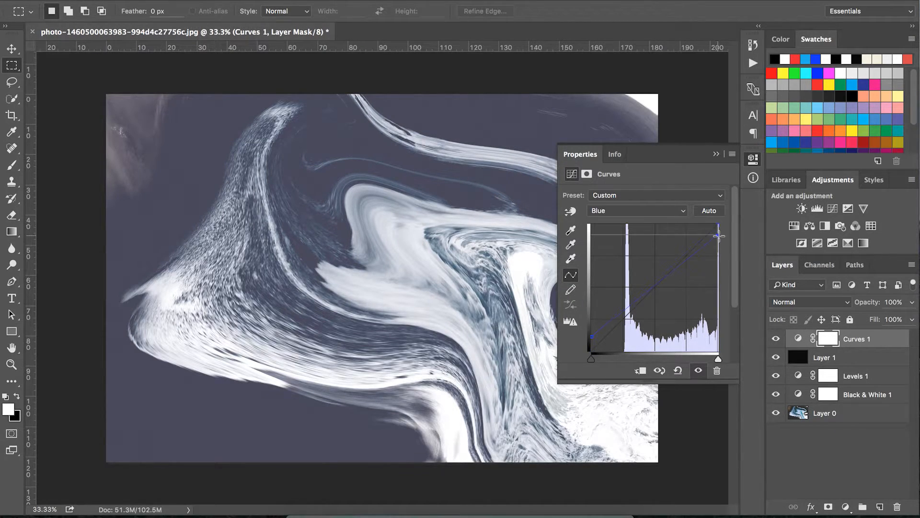
{"action": "left_click", "coordinate": [636, 210]}
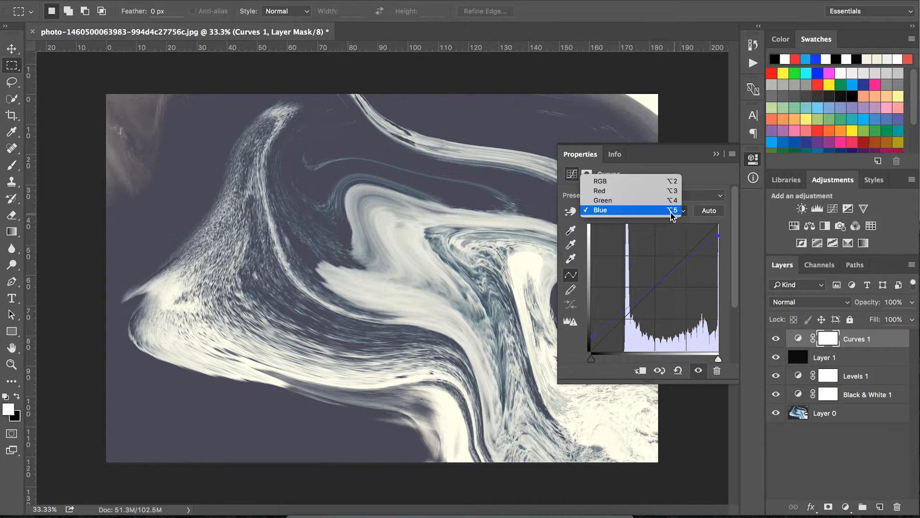
{"action": "left_click", "coordinate": [603, 200]}
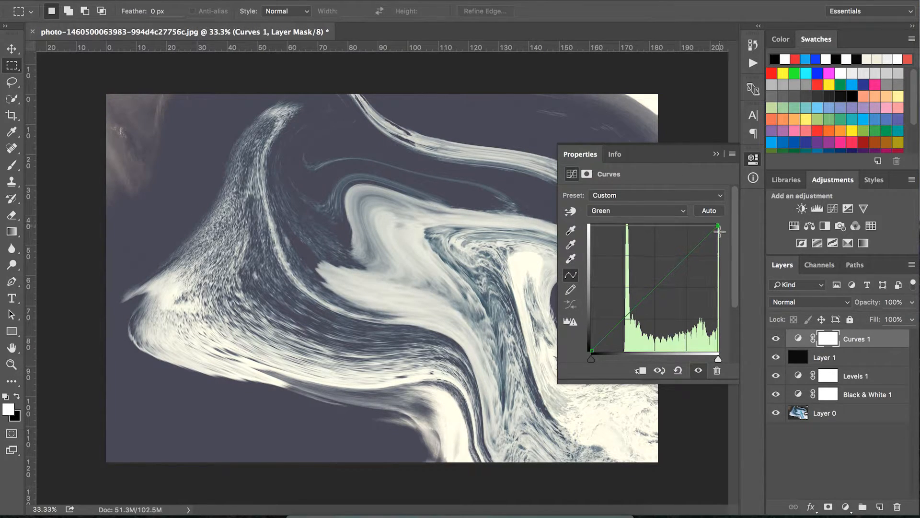
Reshape the Red curve and refine the Green curve to finish the blue-grey tint.
{"action": "left_click", "coordinate": [636, 210]}
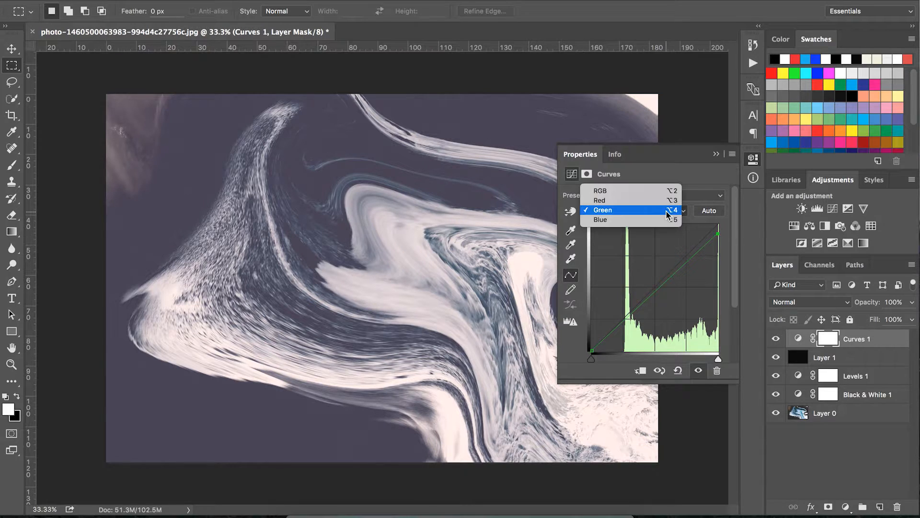
{"action": "left_click", "coordinate": [598, 210]}
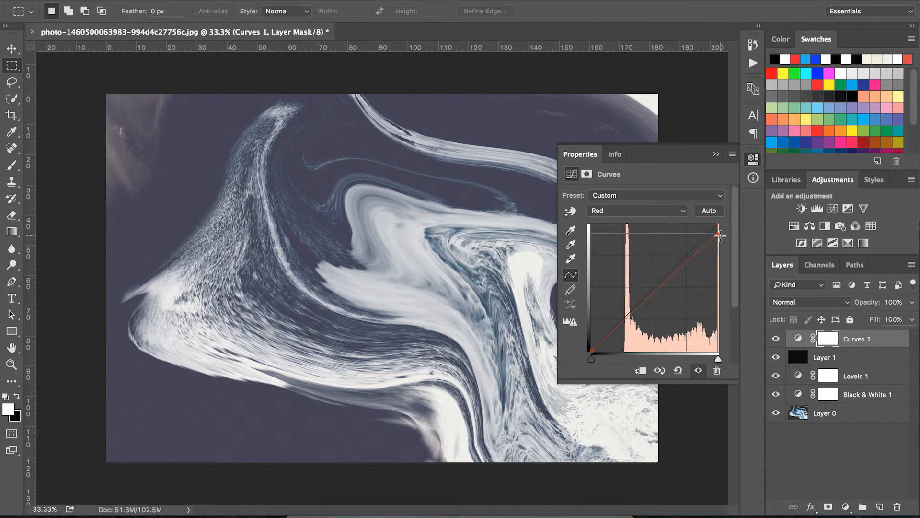
{"action": "left_click", "coordinate": [637, 211]}
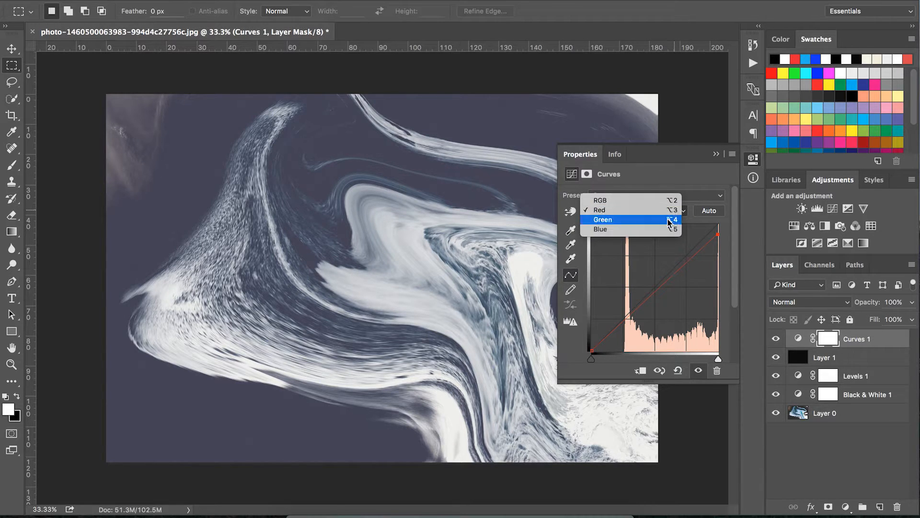
{"action": "left_click", "coordinate": [602, 218]}
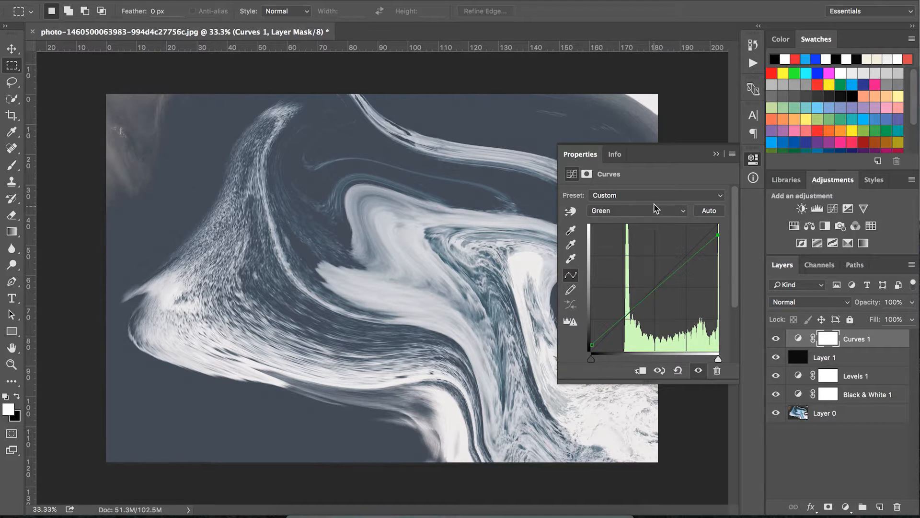
{"action": "left_click", "coordinate": [637, 210]}
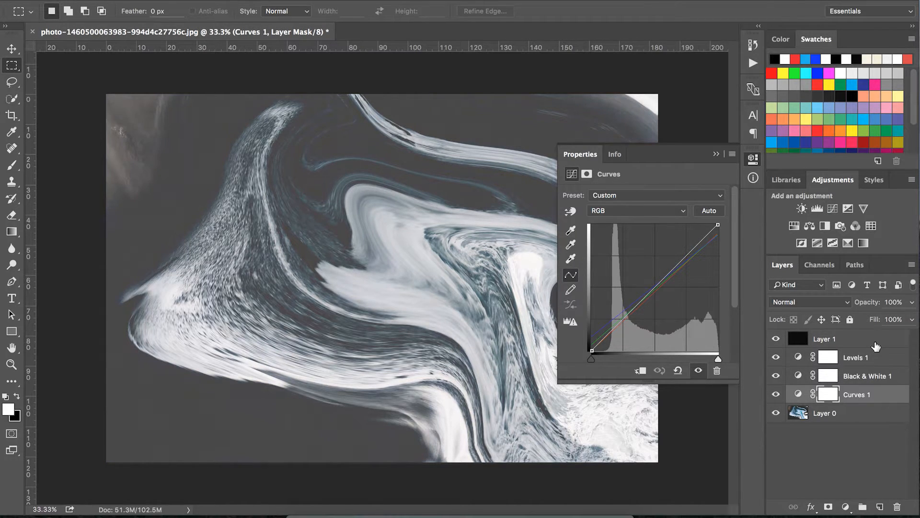
{"action": "mouse_move", "coordinate": [848, 304]}
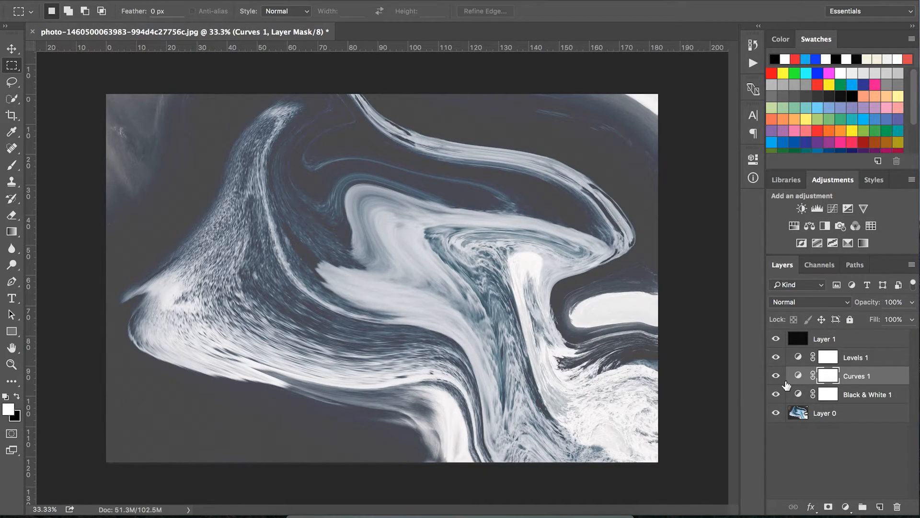
Select the Black & White 1 layer beneath Curves and set its opacity to 90%.
{"action": "left_click", "coordinate": [869, 394]}
{"action": "type", "text": "90"}
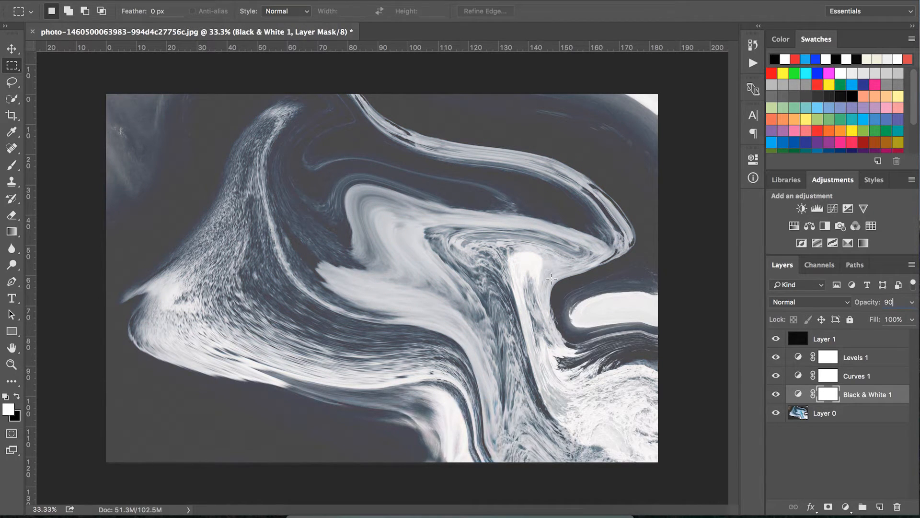
{"action": "left_click", "coordinate": [12, 49]}
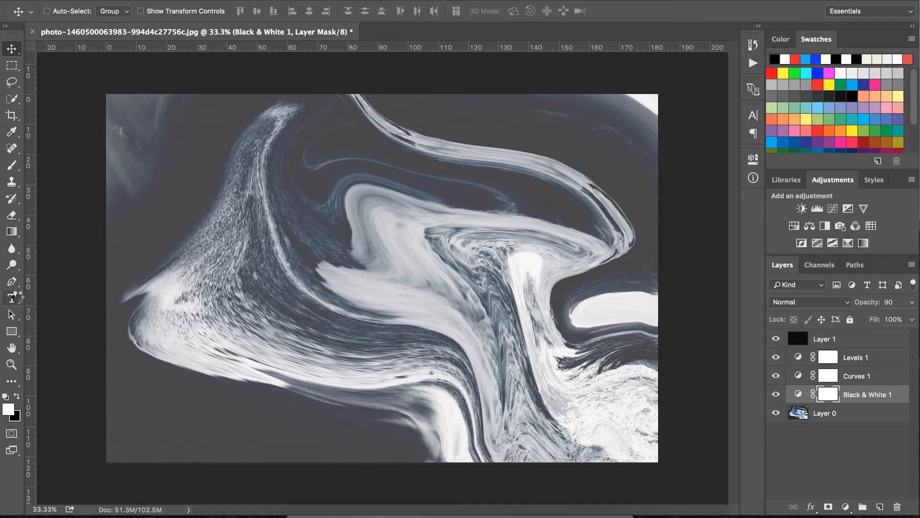
Type 'R.BRANDING' across the image in white Montserrat Bold.
{"action": "left_click", "coordinate": [12, 298]}
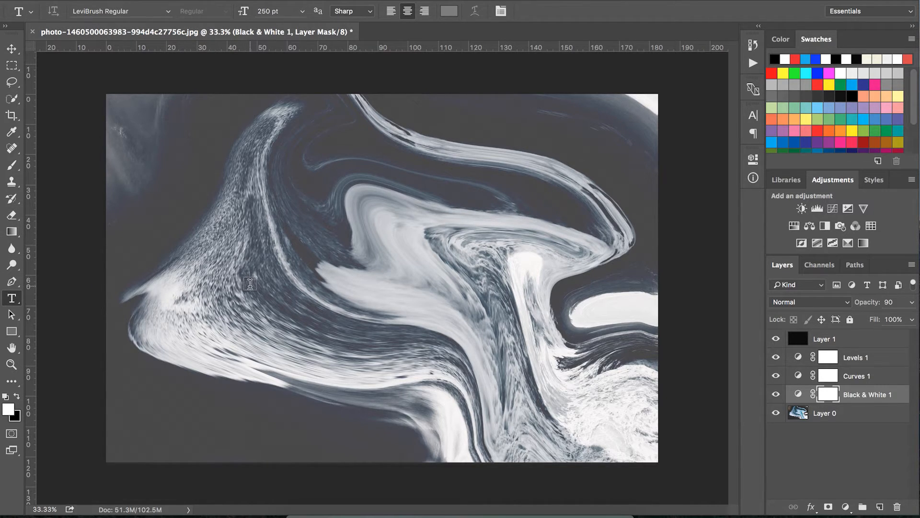
{"action": "left_click", "coordinate": [249, 284]}
{"action": "type", "text": "M"}
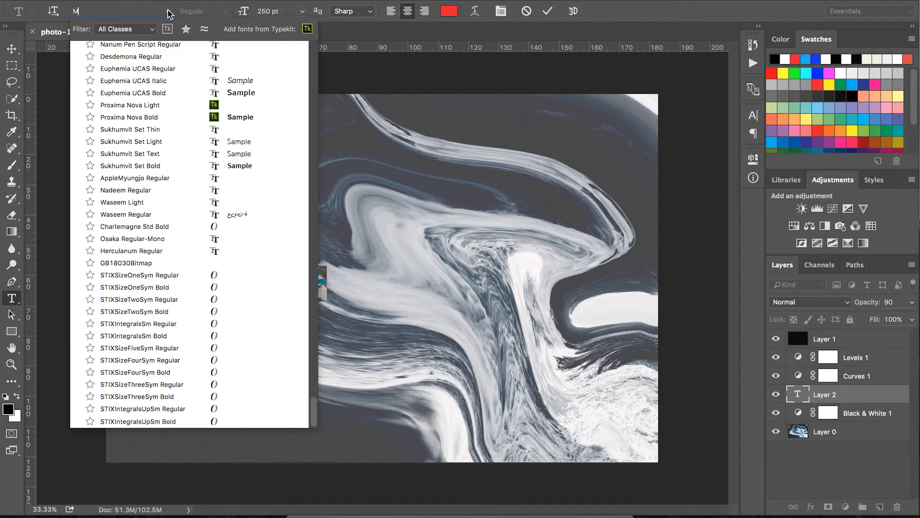
{"action": "type", "text": "ONST"}
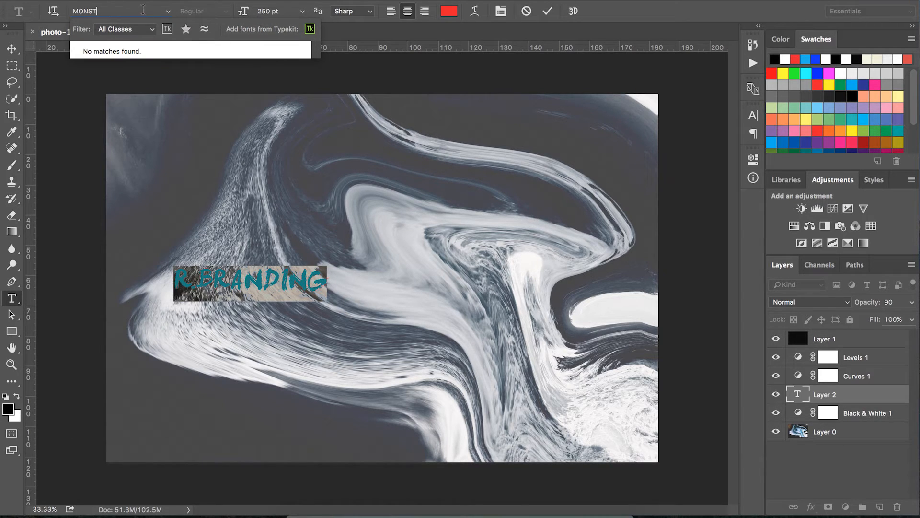
{"action": "key", "text": "Backspace"}
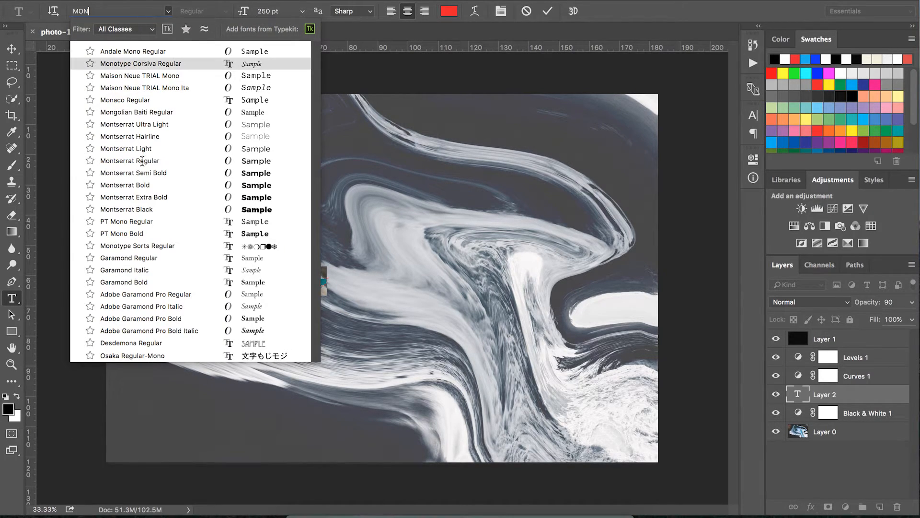
{"action": "left_click", "coordinate": [124, 184]}
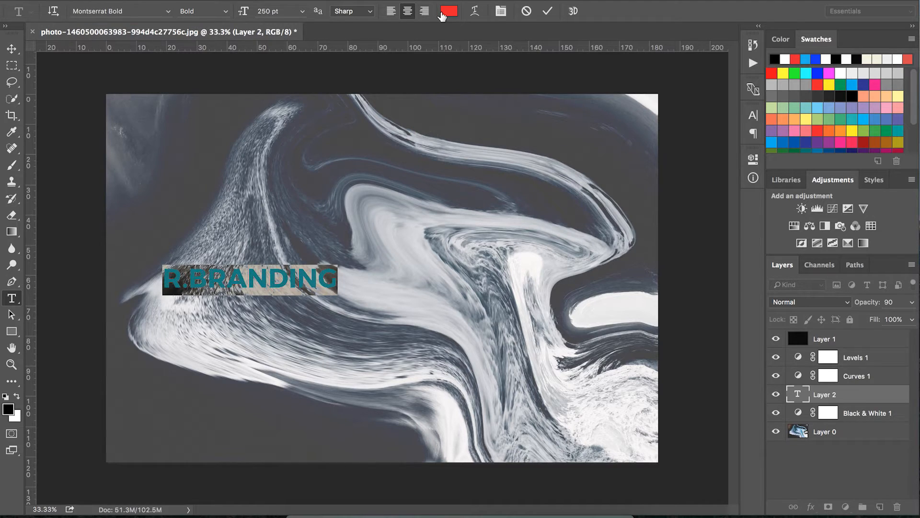
{"action": "left_click", "coordinate": [448, 11]}
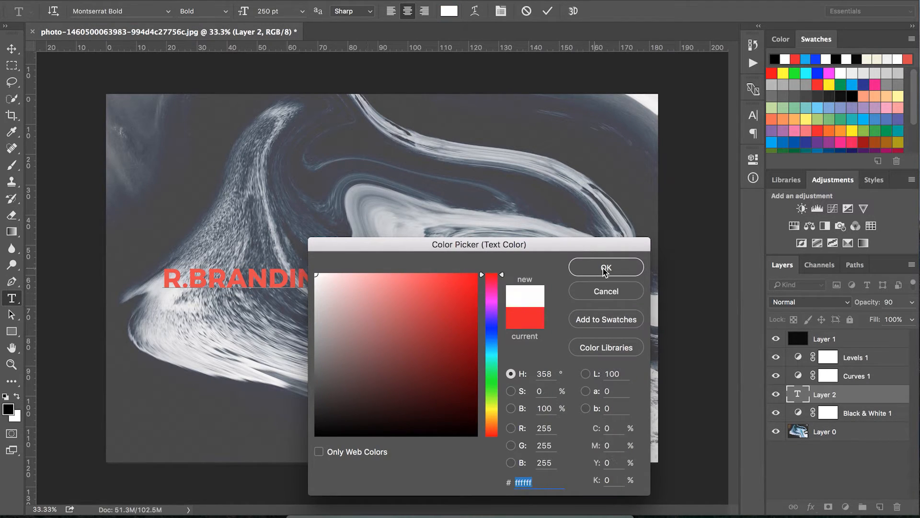
{"action": "left_click", "coordinate": [605, 266]}
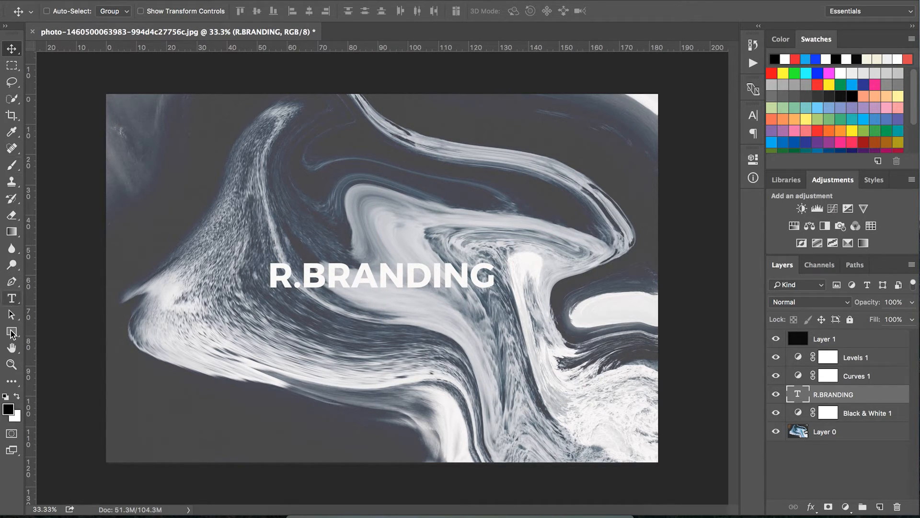
Draw an unfilled rectangle around 'R.BRANDING' with a white 50 px stroke.
{"action": "left_click", "coordinate": [11, 331]}
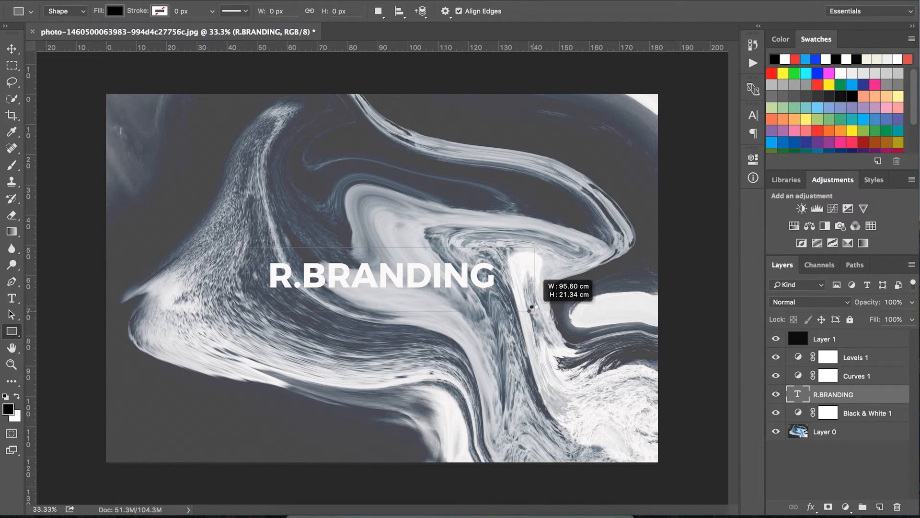
{"action": "left_click", "coordinate": [114, 10]}
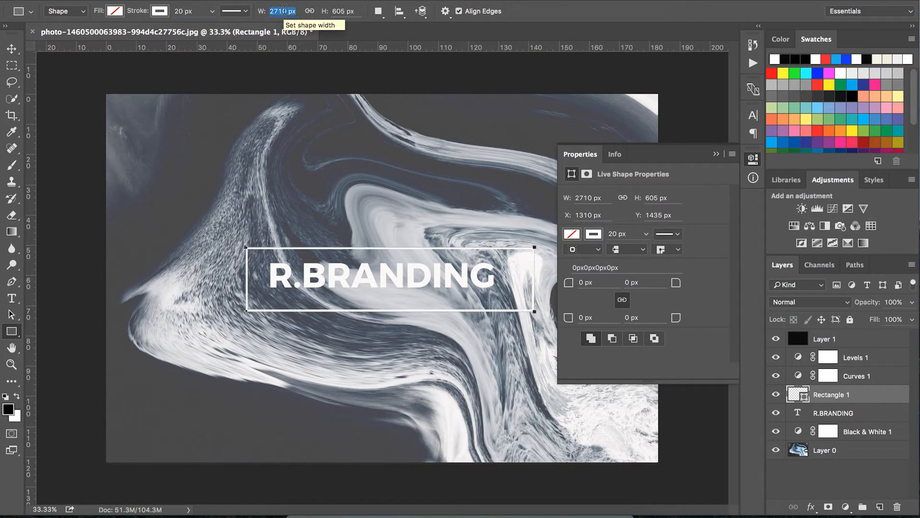
{"action": "left_click", "coordinate": [183, 11]}
{"action": "type", "text": "50"}
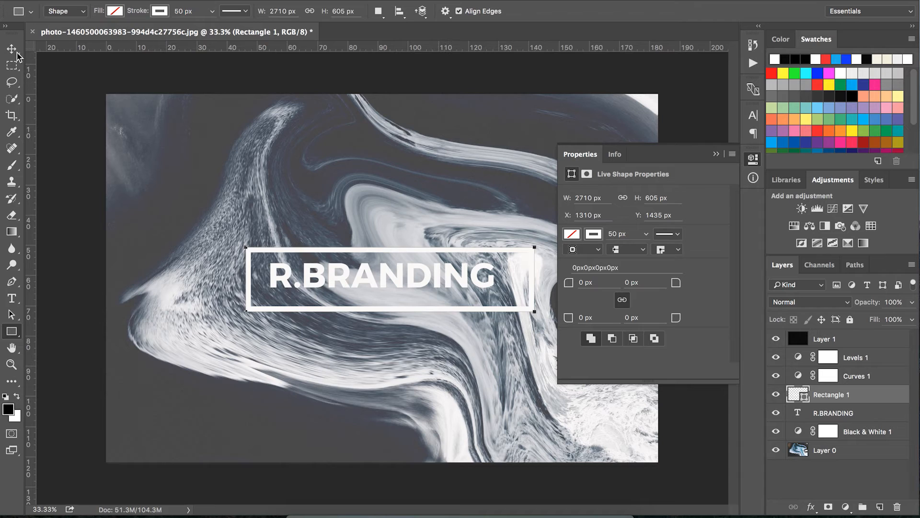
{"action": "left_click", "coordinate": [11, 49]}
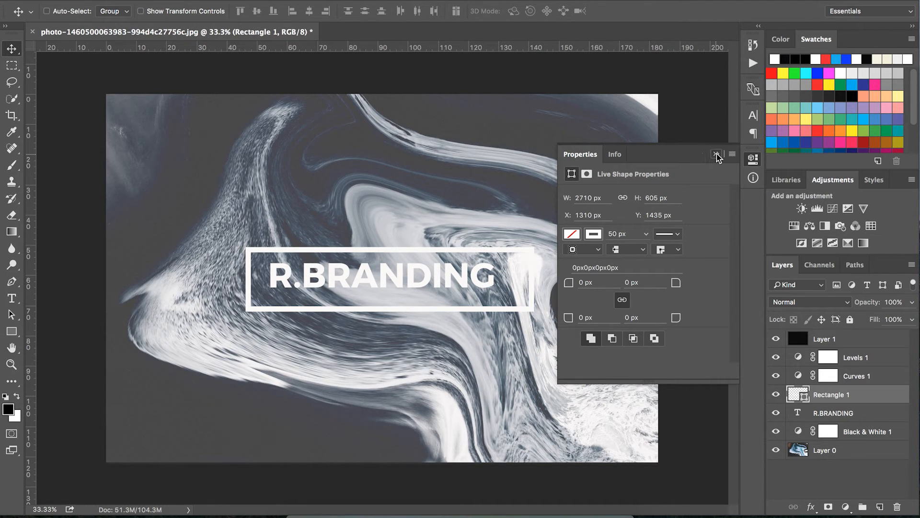
{"action": "left_click", "coordinate": [717, 153]}
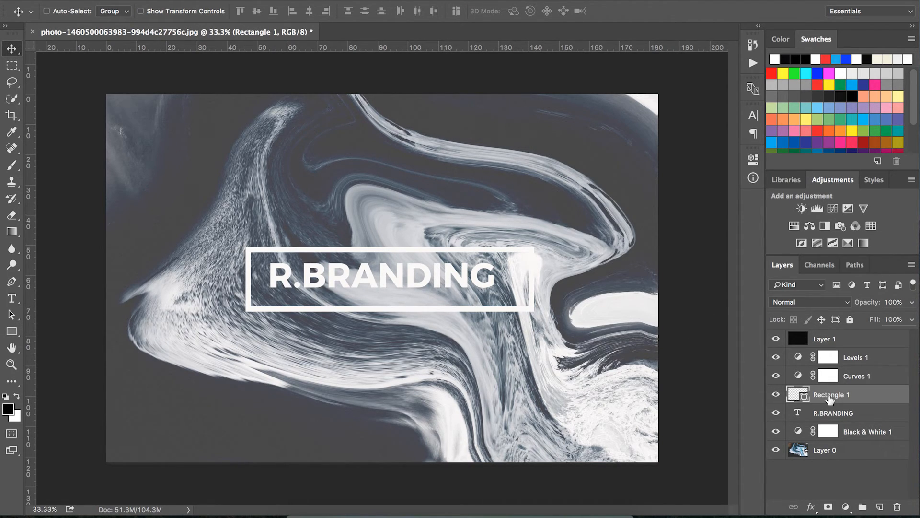